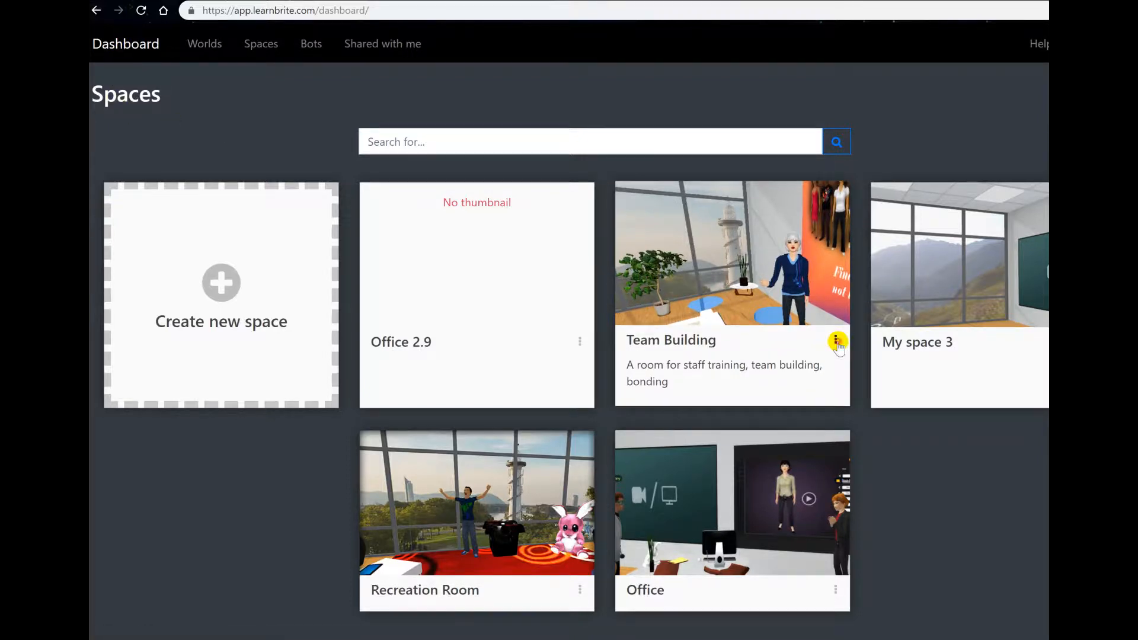
Step: Choose Export from the Team Building card's options menu
{"action": "left_click", "coordinate": [837, 342]}
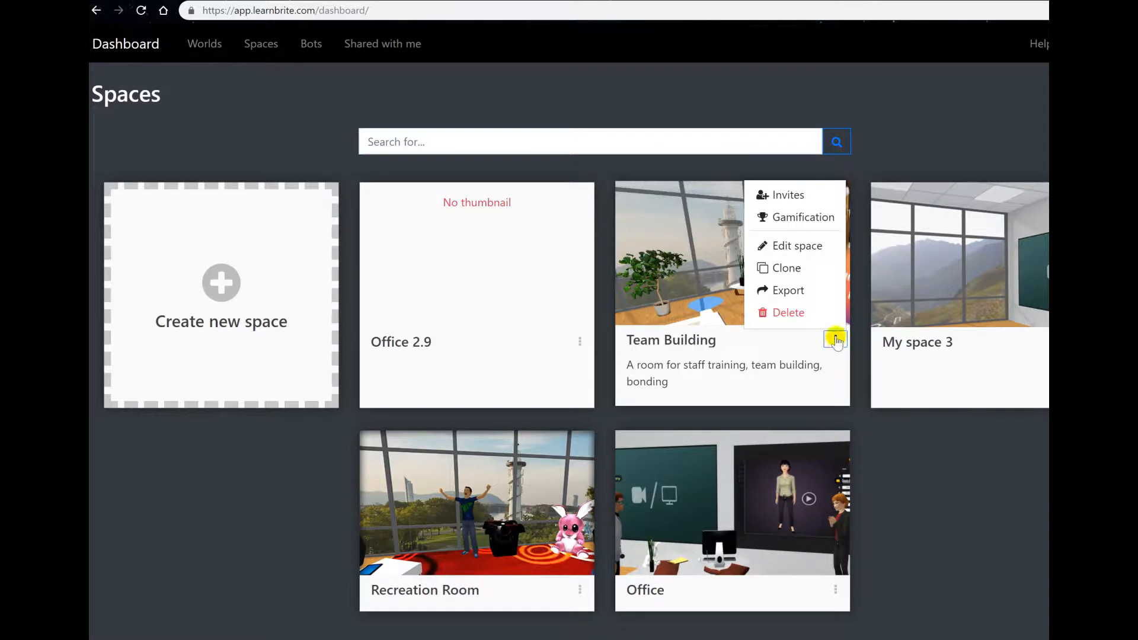
{"action": "left_click", "coordinate": [788, 290]}
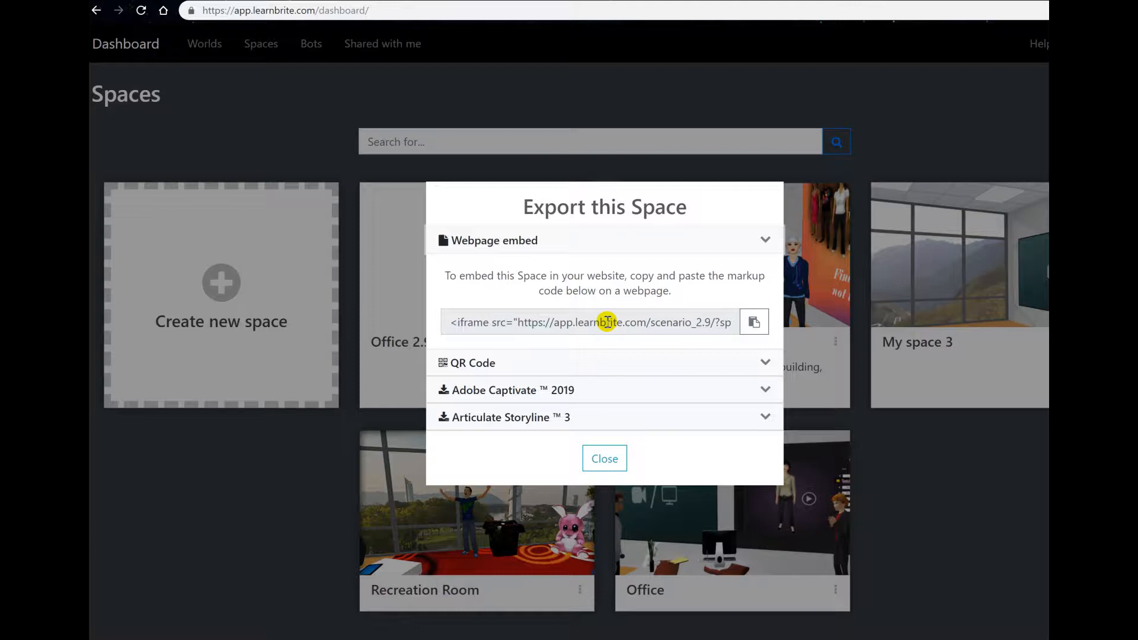
Step: Select the iframe code under Webpage embed and copy it to the clipboard
{"action": "left_click", "coordinate": [588, 322]}
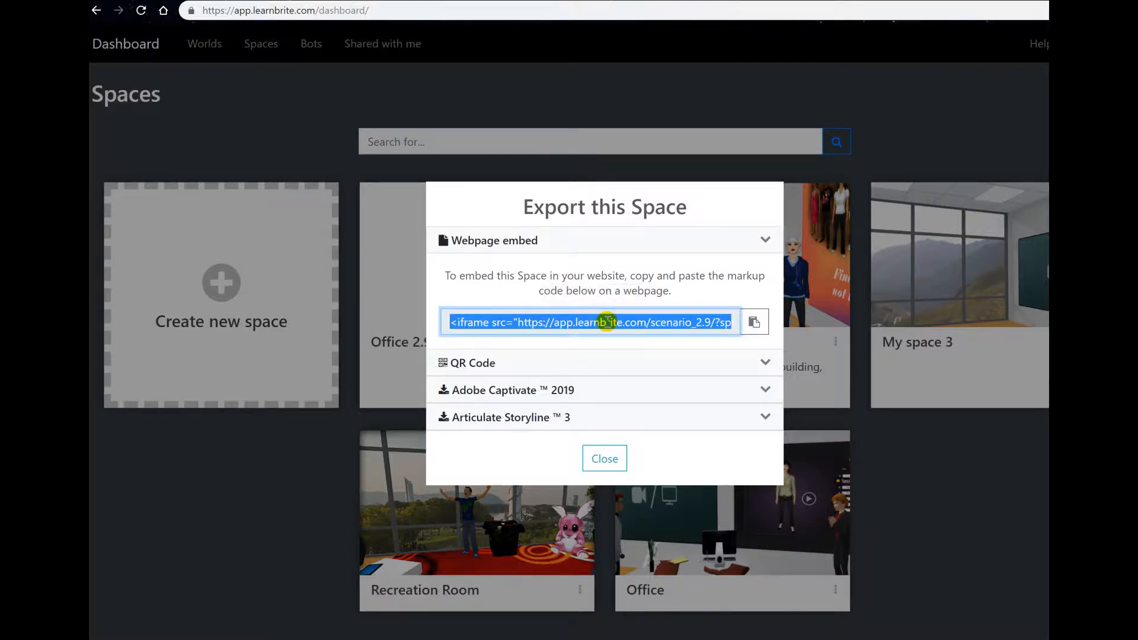
{"action": "left_click", "coordinate": [764, 240]}
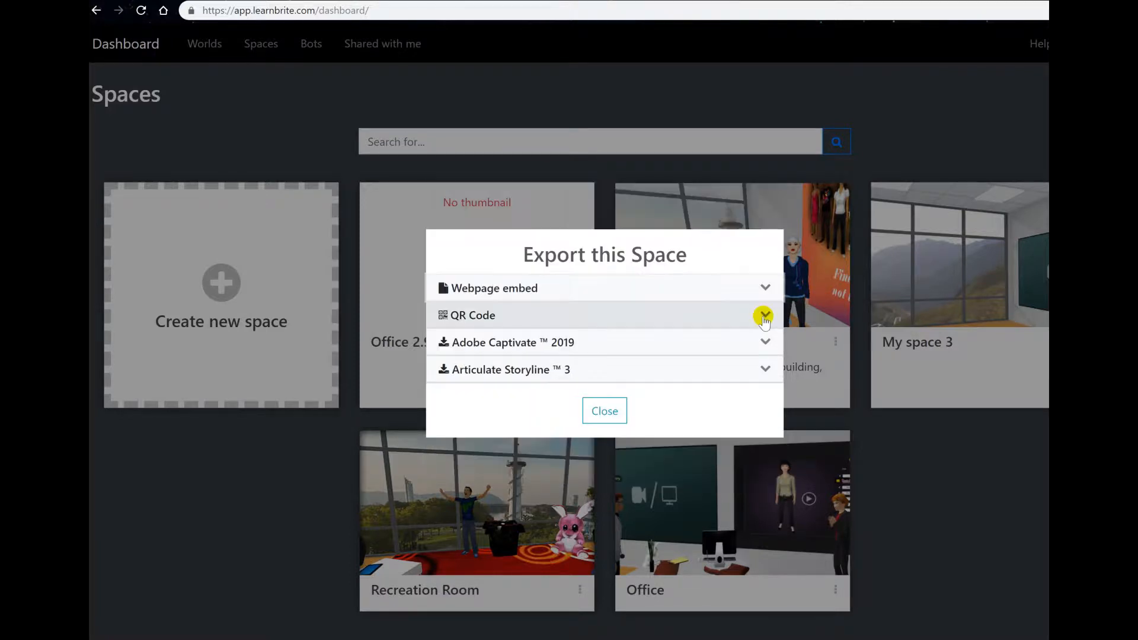
{"action": "left_click", "coordinate": [764, 315]}
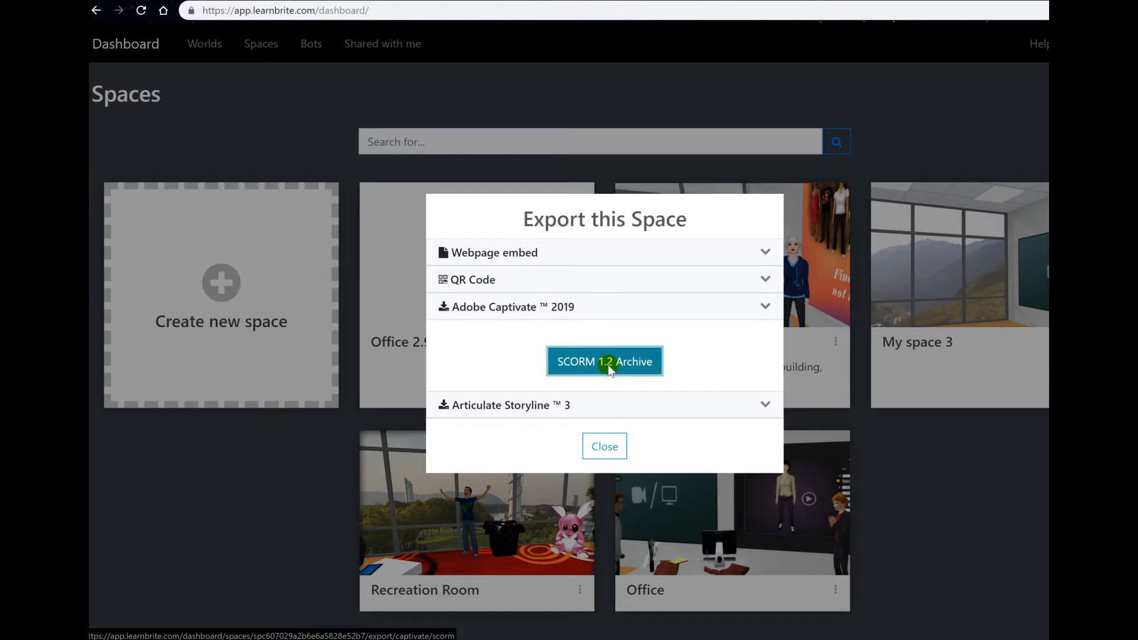
Step: Start the zip download of the Adobe Captivate 2019 SCORM 1.2 archive
{"action": "left_click", "coordinate": [604, 361]}
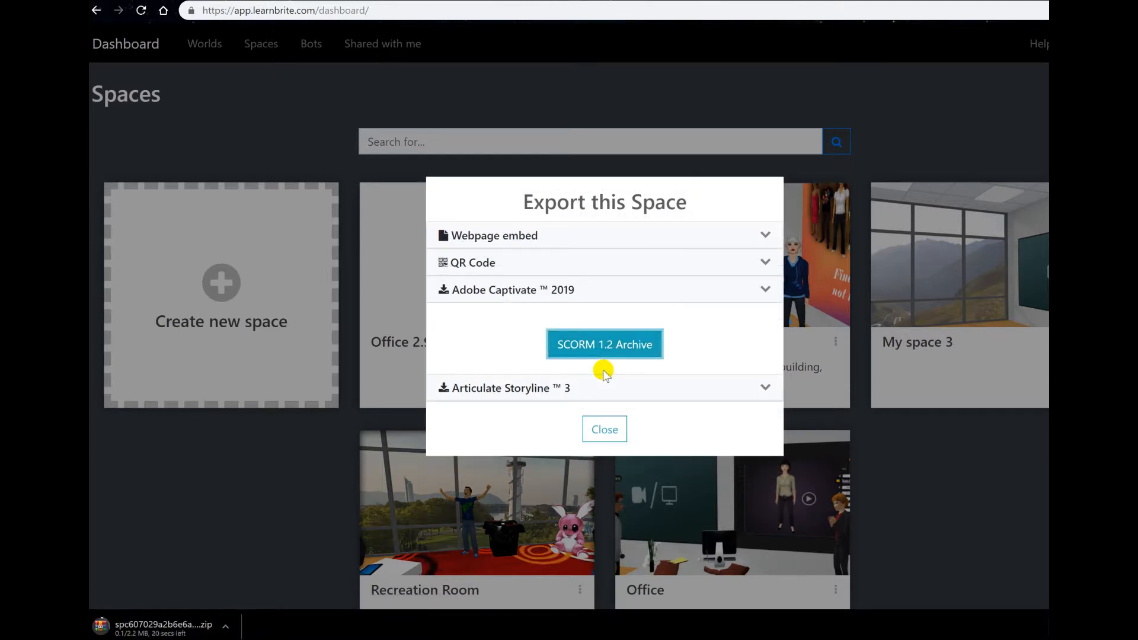